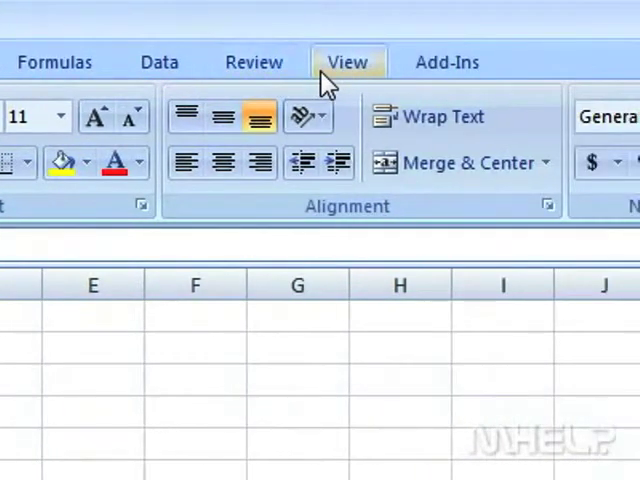
Open View Macros from the View tab's Macros dropdown
click(348, 61)
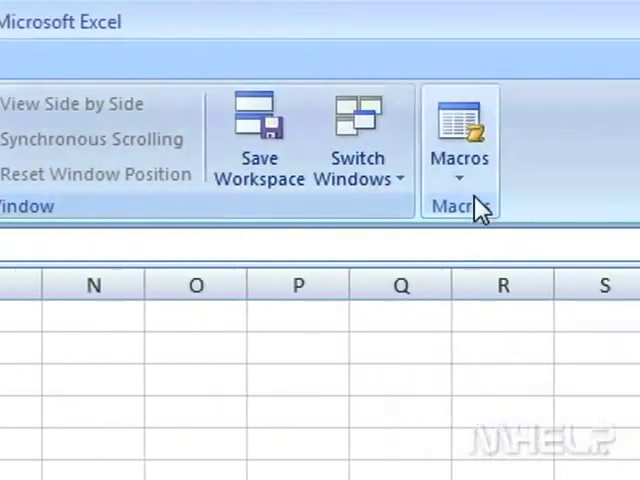
click(459, 170)
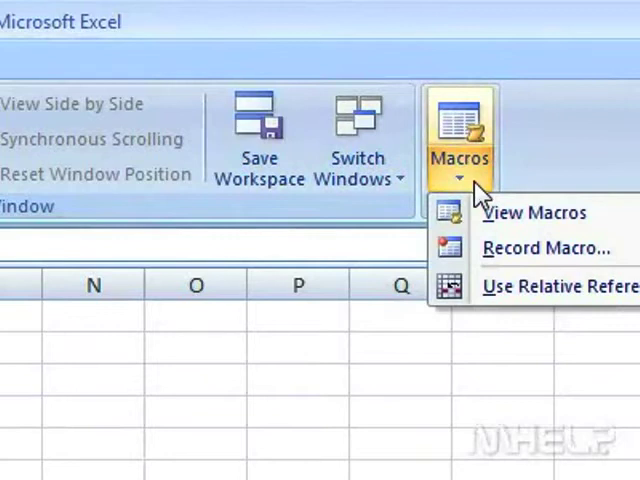
mouse_move(534, 212)
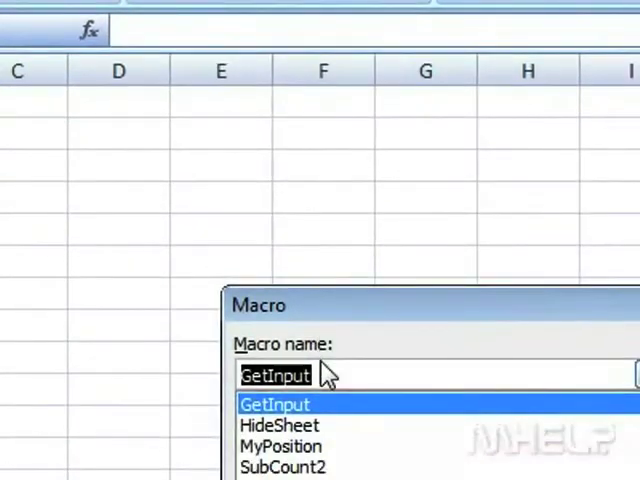
Create a new macro named auto_test from the Macro dialog
text(auto)
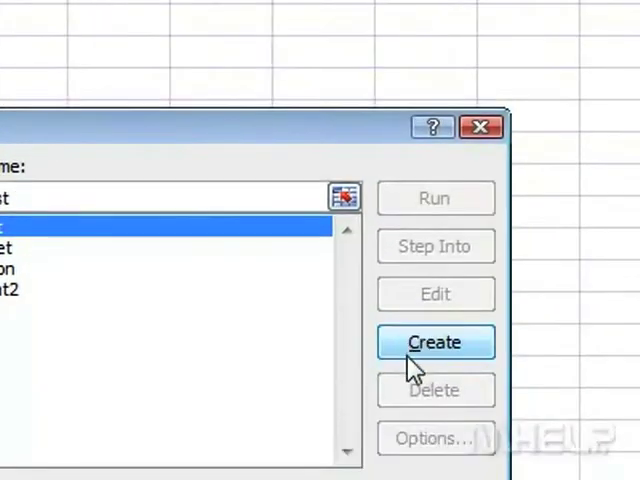
click(435, 342)
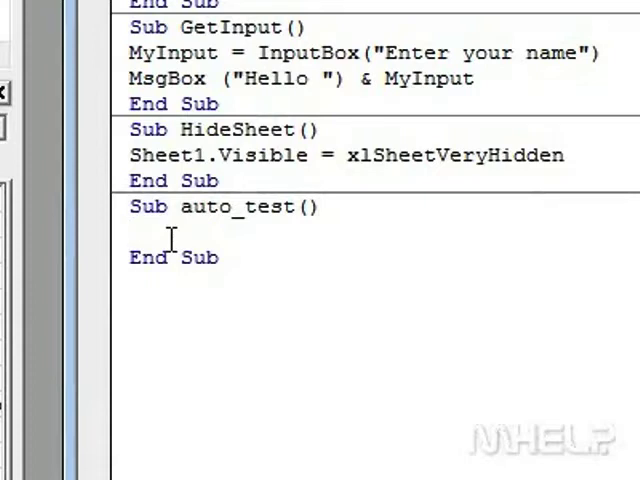
Enter MsgBox "Hello" inside Sub auto_test()
text(MsgBox "Hello")
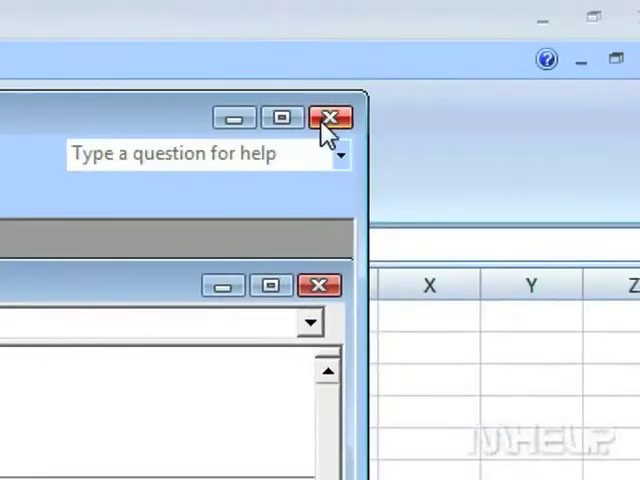
Close the VBA editor and reopen the View tab's Macros dropdown
click(332, 117)
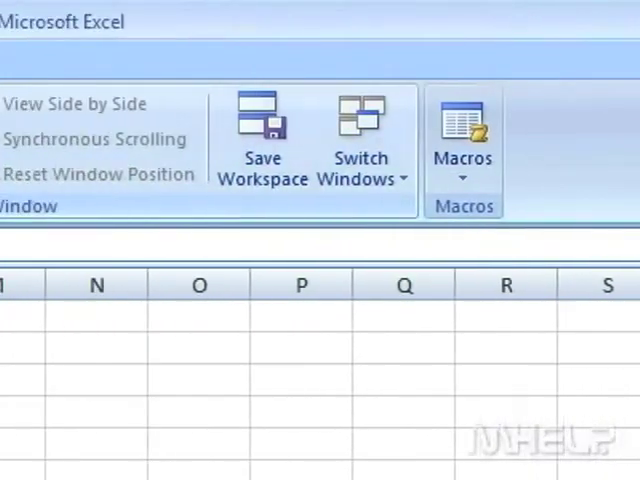
click(322, 61)
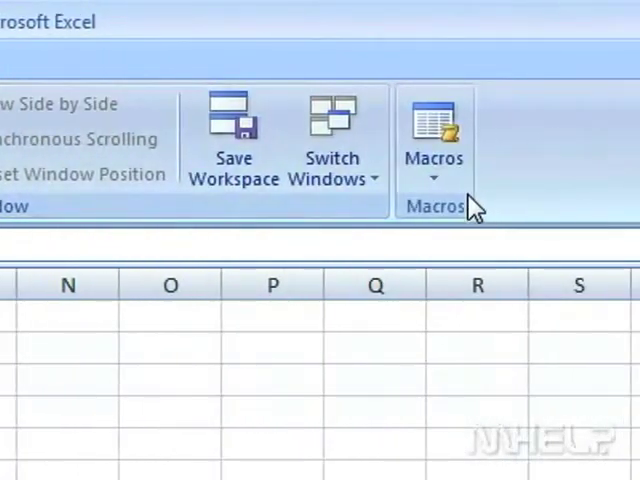
click(434, 176)
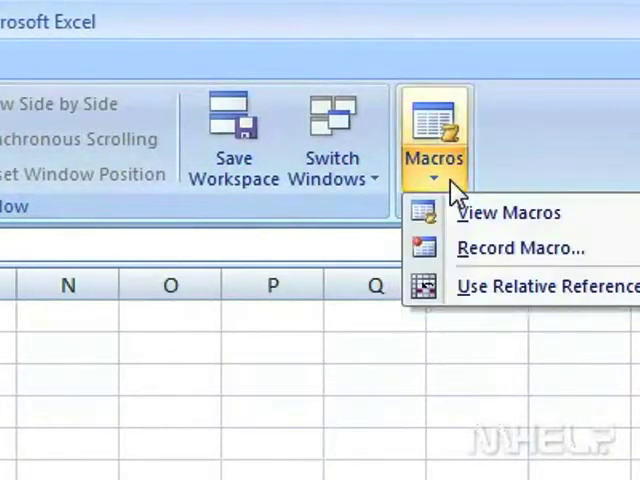